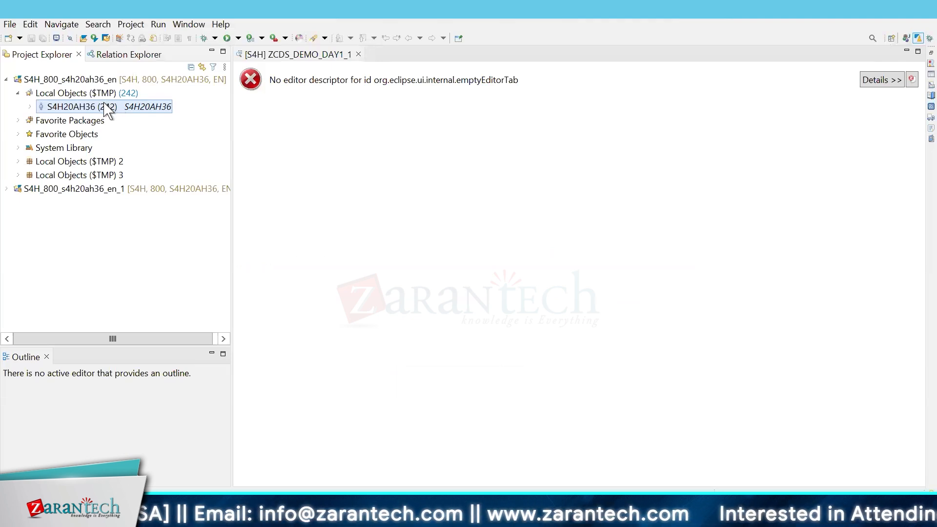
From the $TMP package, start a new repository object filtered to Core Data Services Data Definition
{"action": "right_click", "coordinate": [73, 106]}
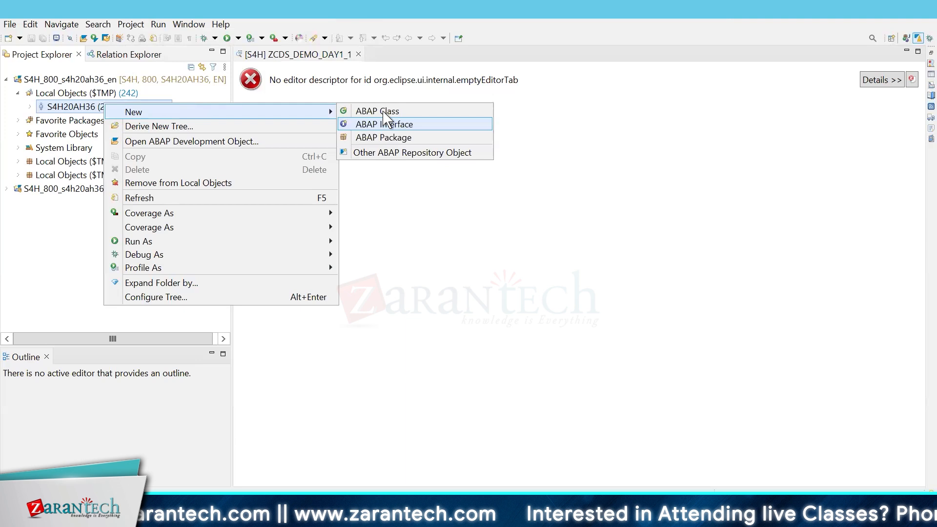
{"action": "mouse_move", "coordinate": [406, 152]}
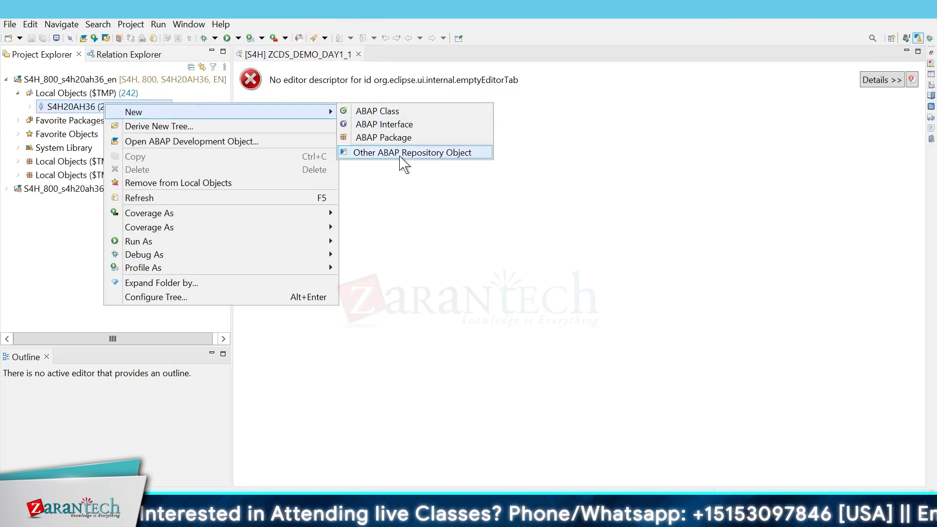
{"action": "left_click", "coordinate": [413, 152]}
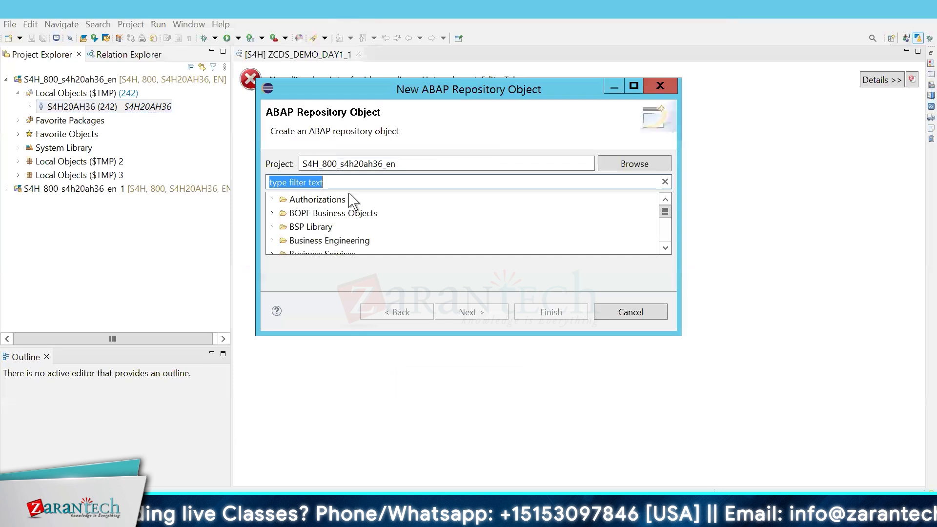
{"action": "type", "text": "C"}
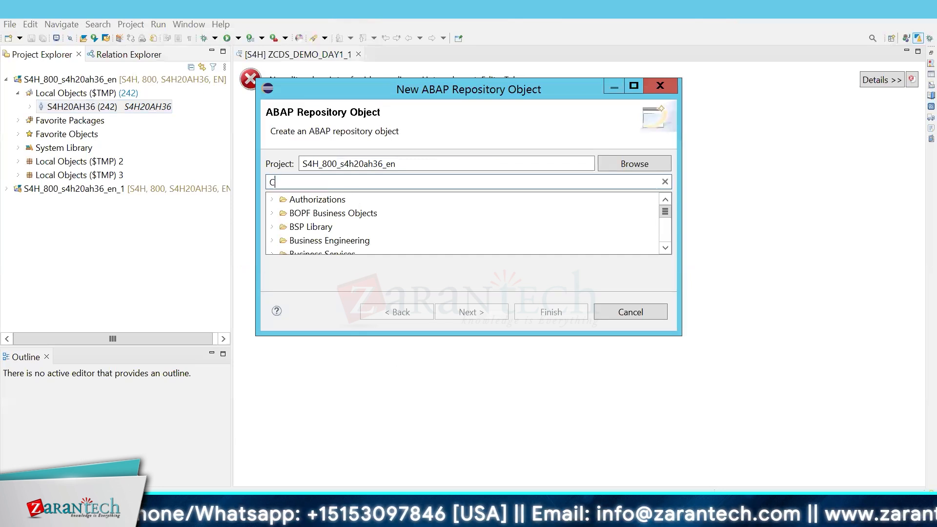
{"action": "type", "text": "ore Data"}
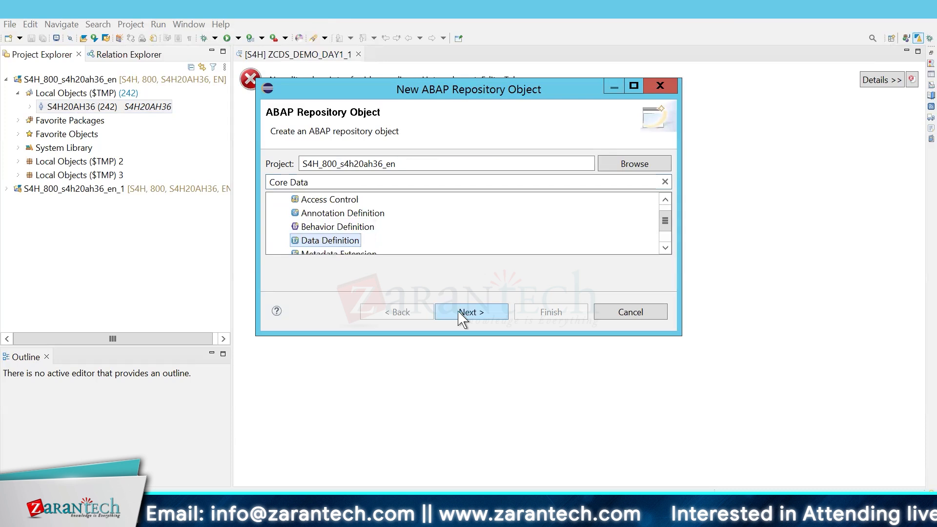
{"action": "left_click", "coordinate": [471, 311]}
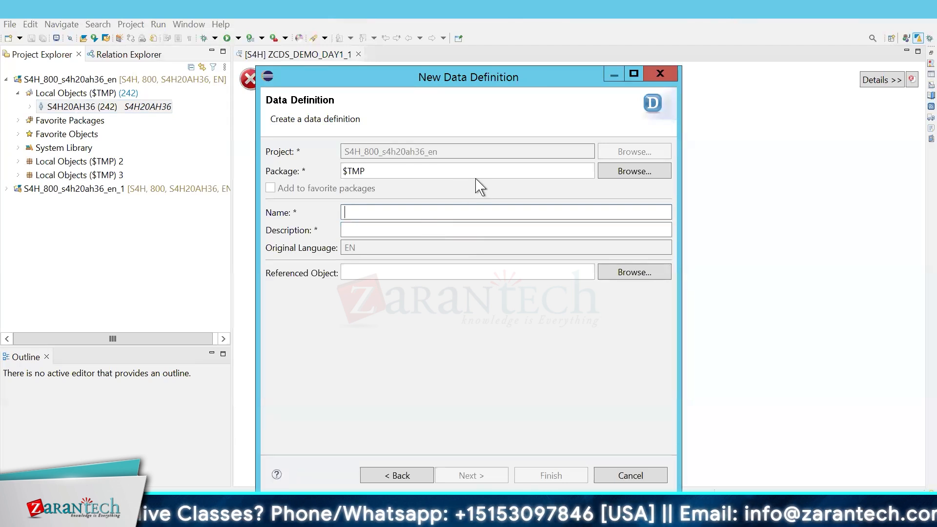
Name the definition ZCDS_Entity_demo with description CDS Entity Demo and proceed to templates
{"action": "type", "text": "Z"}
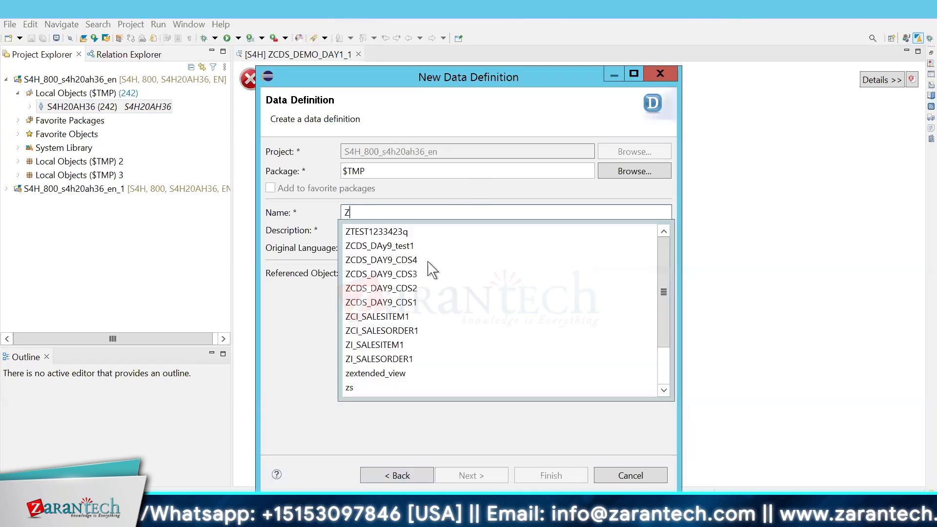
{"action": "type", "text": "CDS_Entity_demo"}
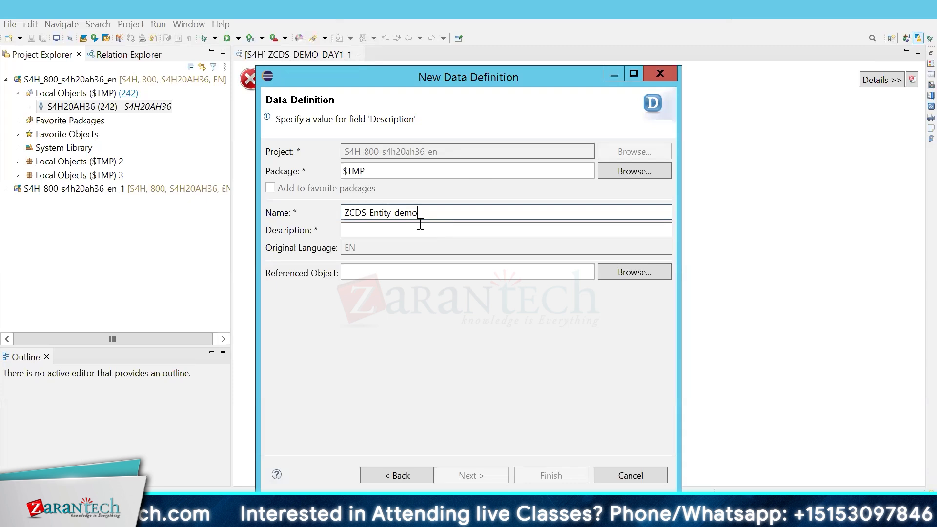
{"action": "type", "text": "CDS Entity"}
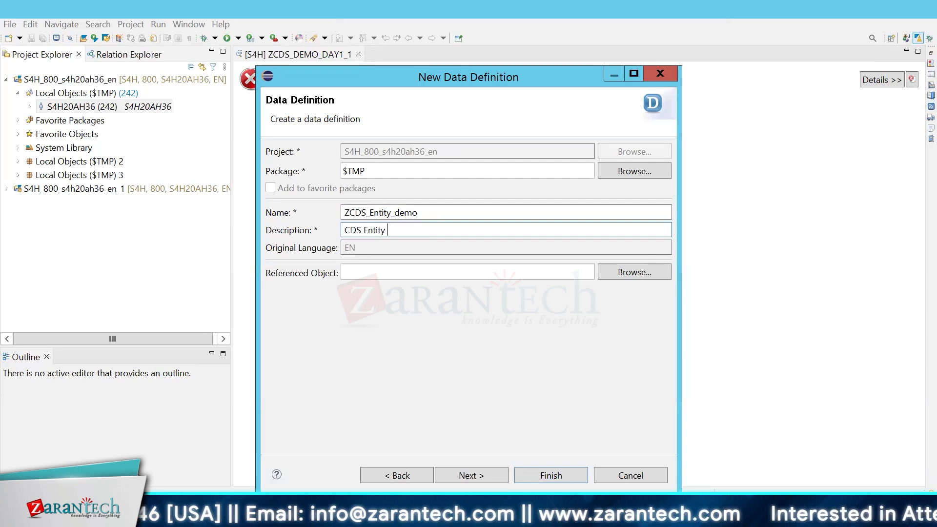
{"action": "type", "text": "Demo"}
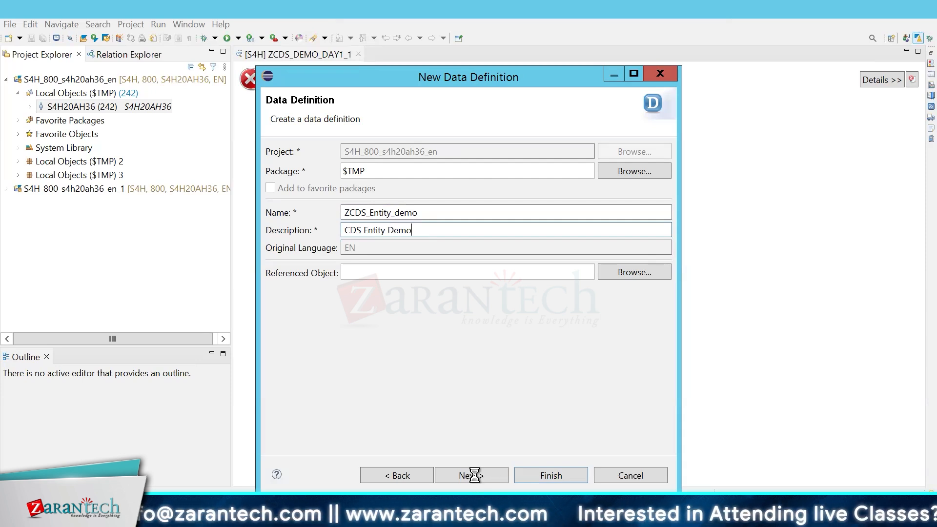
{"action": "left_click", "coordinate": [471, 475]}
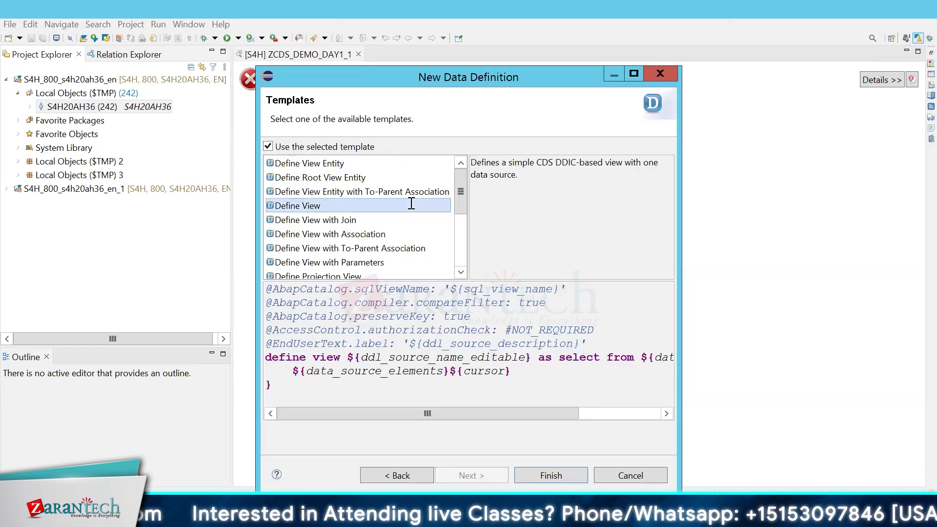
Choose the Define View Entity template and finish, opening ZCDS_ENTITY_DEMO's source
{"action": "scroll", "scroll_direction": "down", "scroll_amount": 3}
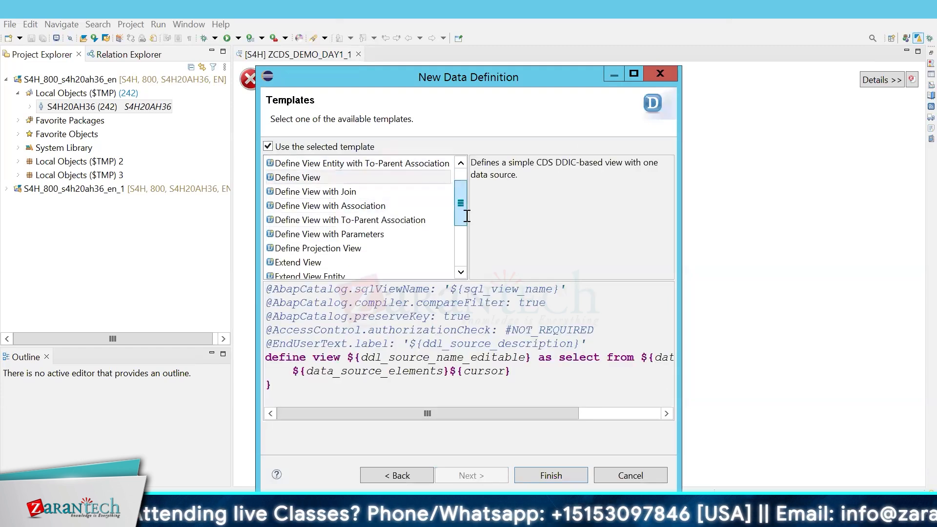
{"action": "scroll", "scroll_direction": "down", "scroll_amount": 3}
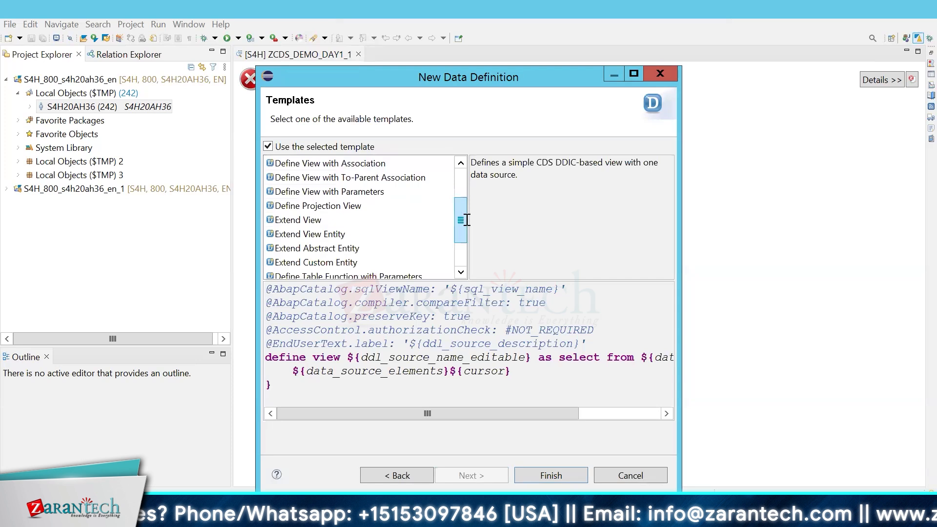
{"action": "scroll", "scroll_direction": "down", "scroll_amount": 3}
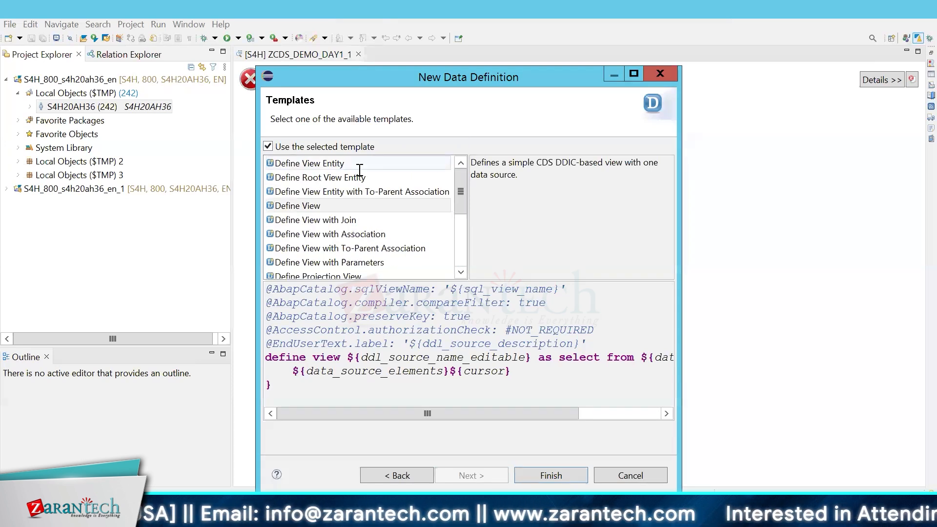
{"action": "left_click", "coordinate": [309, 163]}
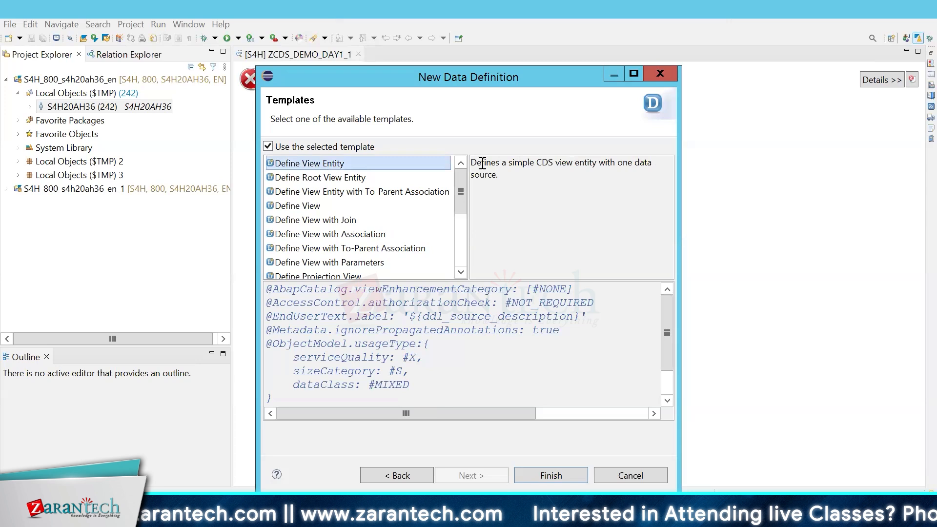
{"action": "left_click_drag", "start_coordinate": [478, 163], "coordinate": [512, 163]}
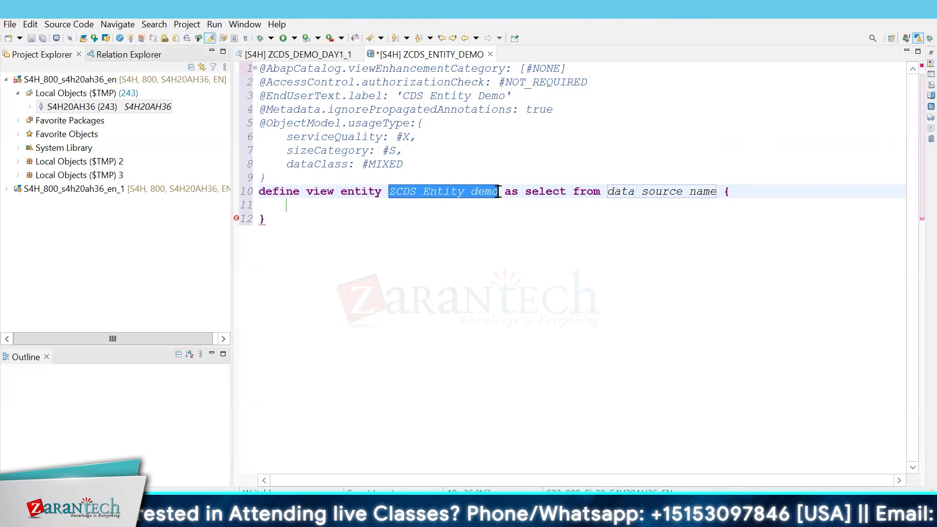
Select from KNA1 and begin the field list with Kunnr aliased as customer
{"action": "left_click", "coordinate": [721, 191]}
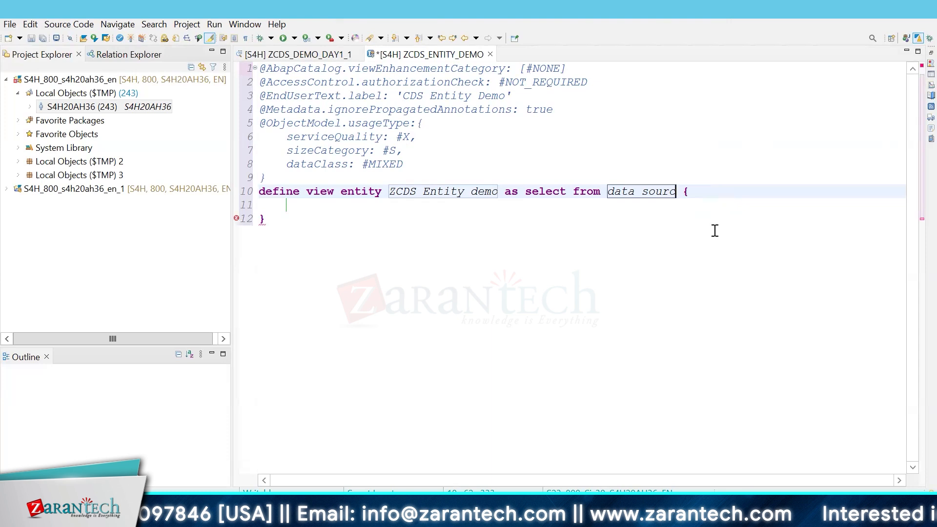
{"action": "type", "text": "d"}
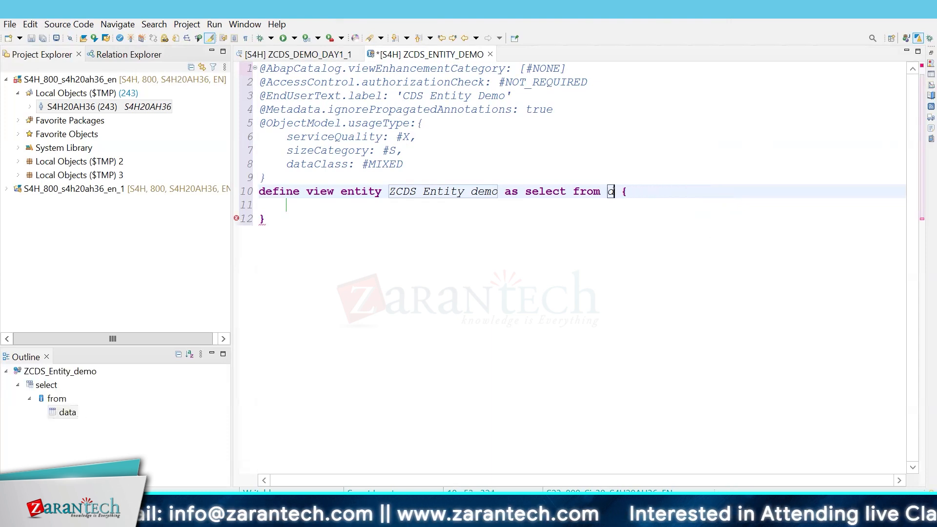
{"action": "type", "text": "KNA1"}
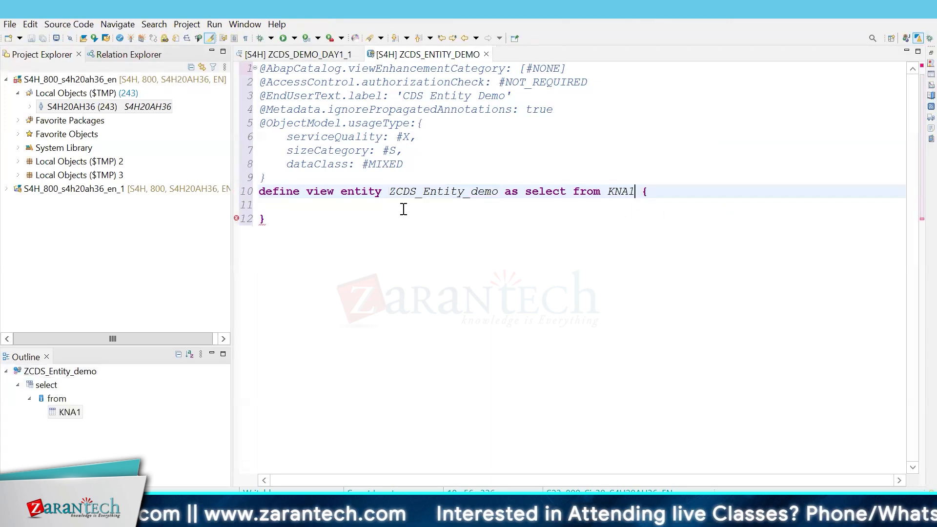
{"action": "type", "text": "K"}
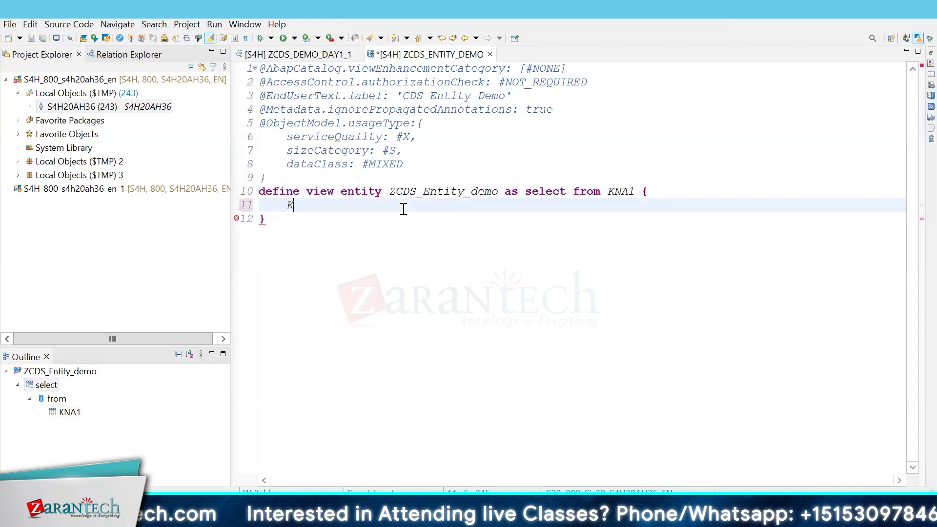
{"action": "type", "text": "unnr t"}
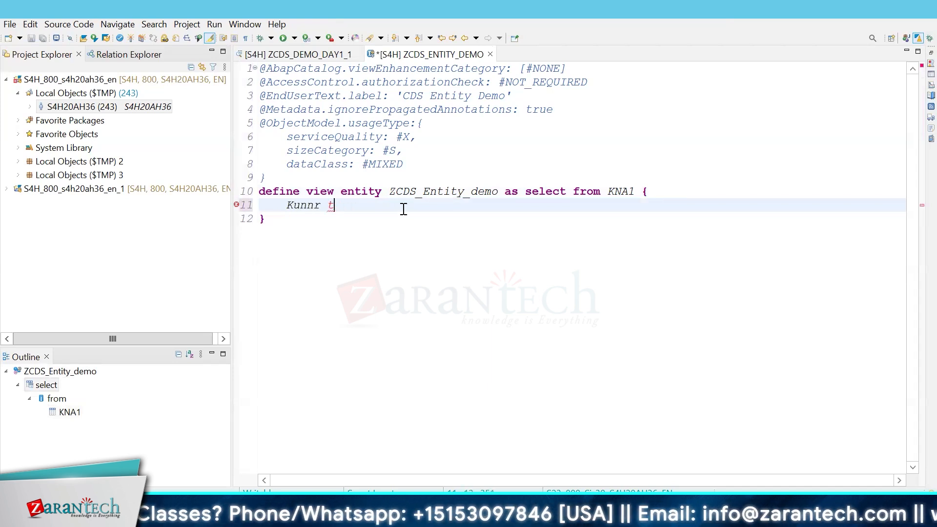
{"action": "type", "text": "as"}
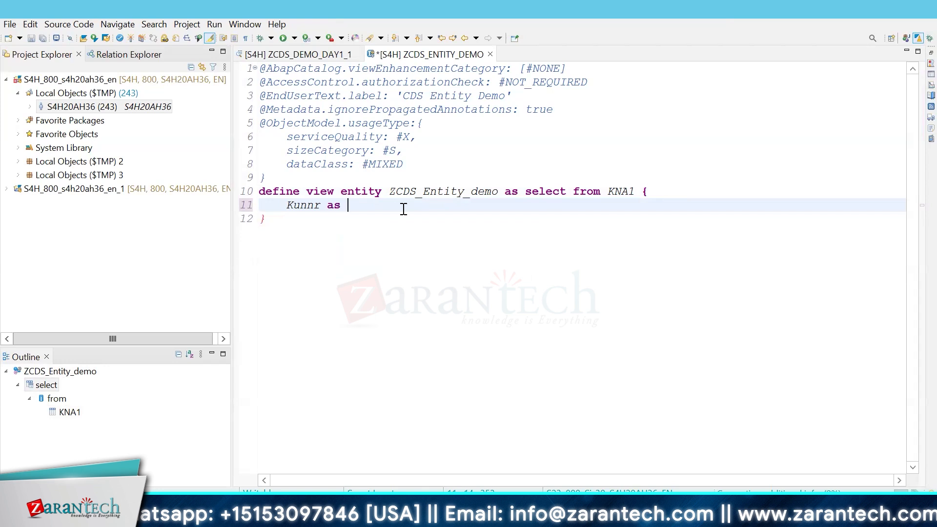
{"action": "type", "text": "customer,"}
{"action": "type", "text": "adrnr As"}
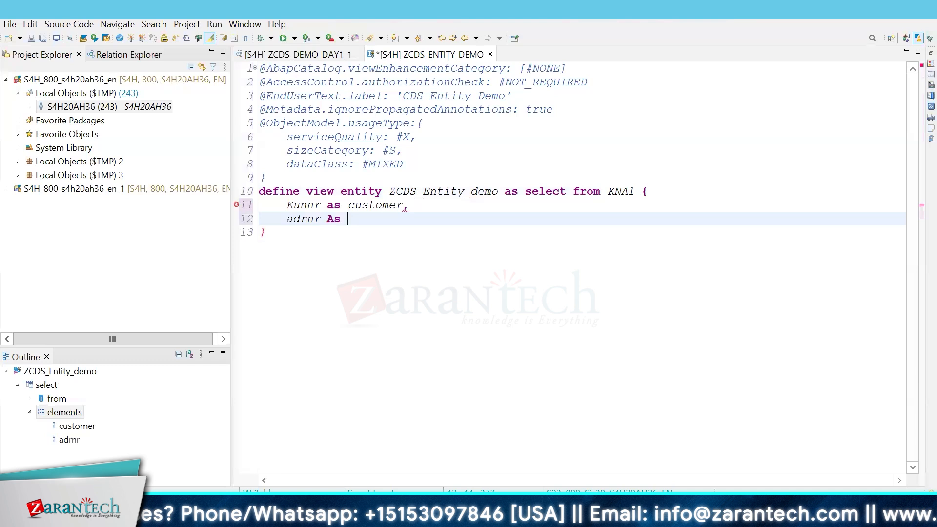
Add adrnr as address, aufsd as the block alias and name1 as name to the field list
{"action": "type", "text": "address,"}
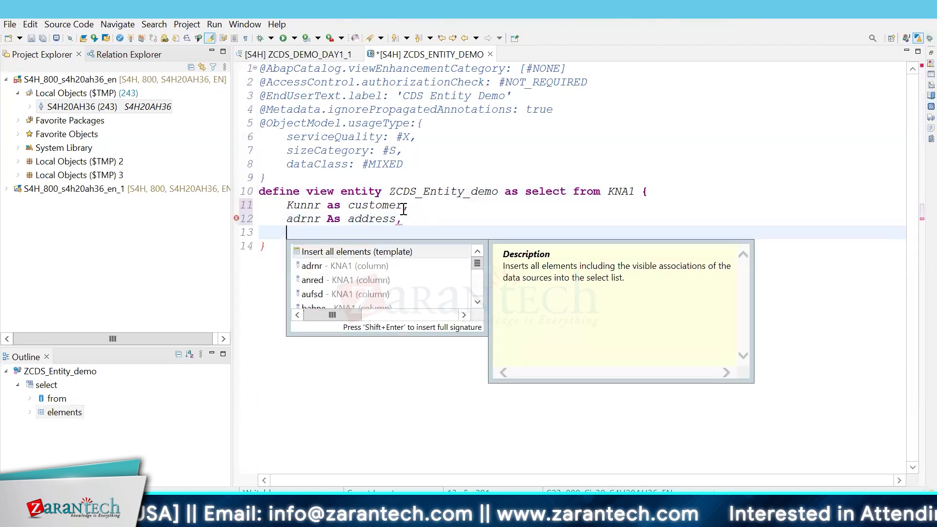
{"action": "type", "text": "aufsd as CenteralB"}
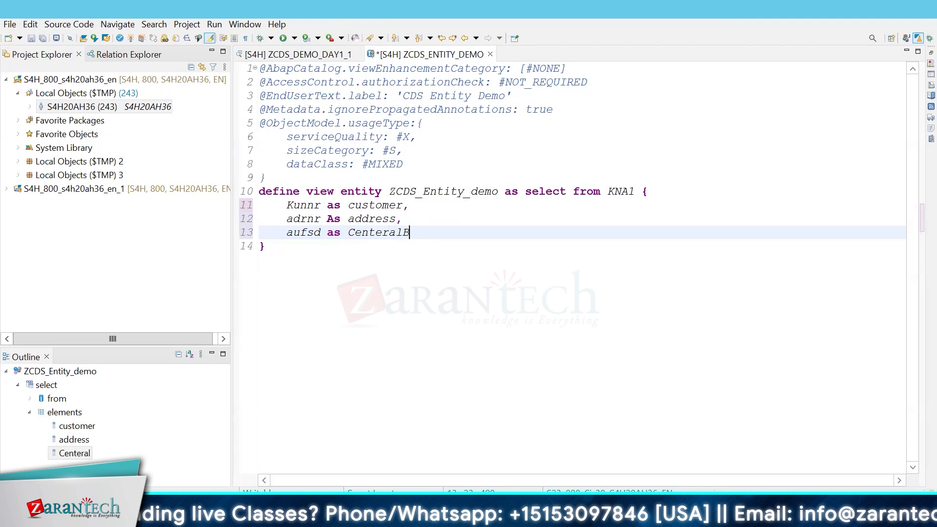
{"action": "type", "text": "lock,"}
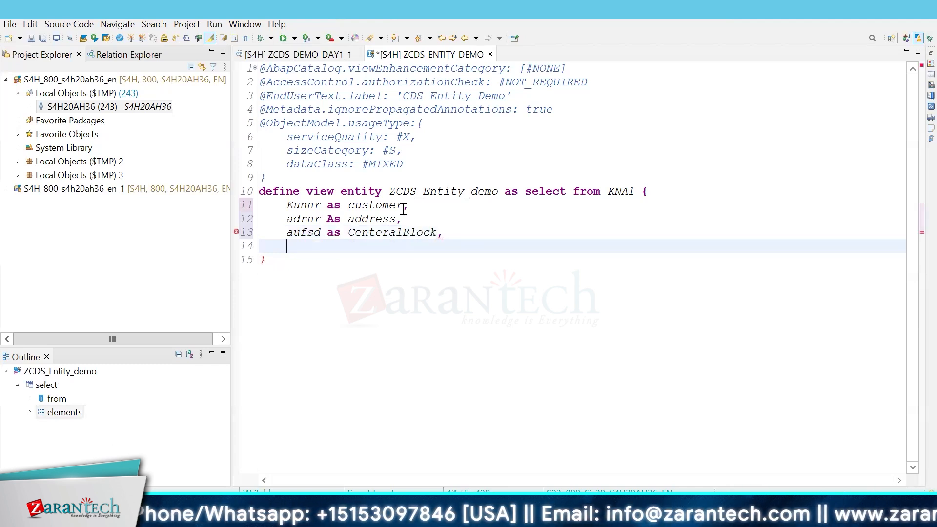
{"action": "type", "text": "name1 as name,"}
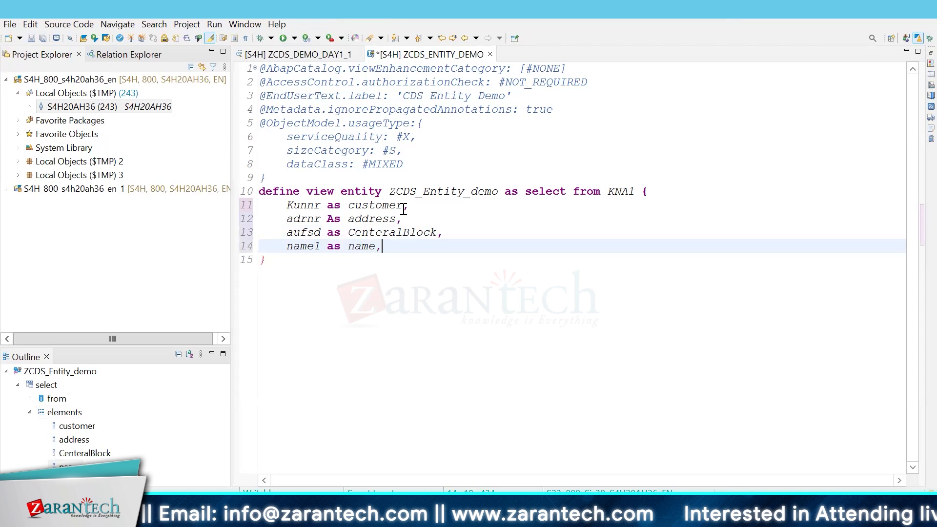
{"action": "type", "text": "address as add"}
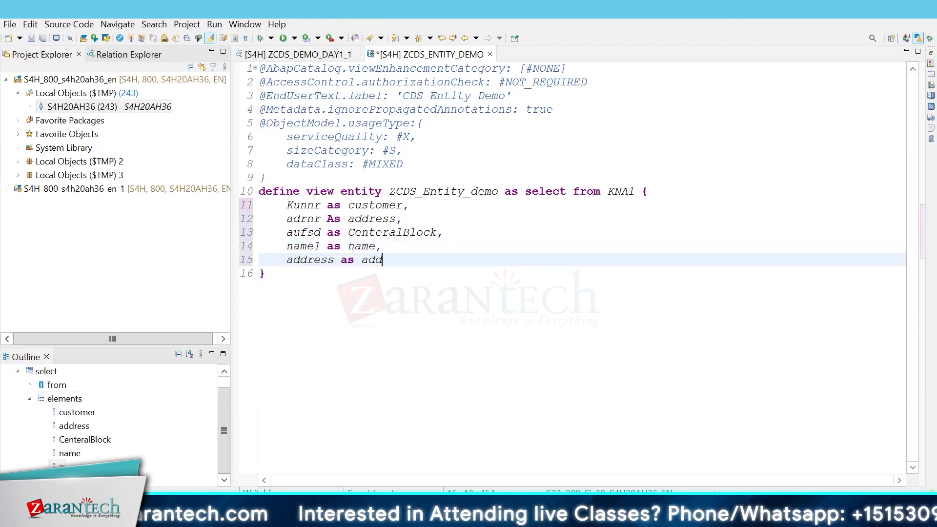
{"action": "type", "text": "ress"}
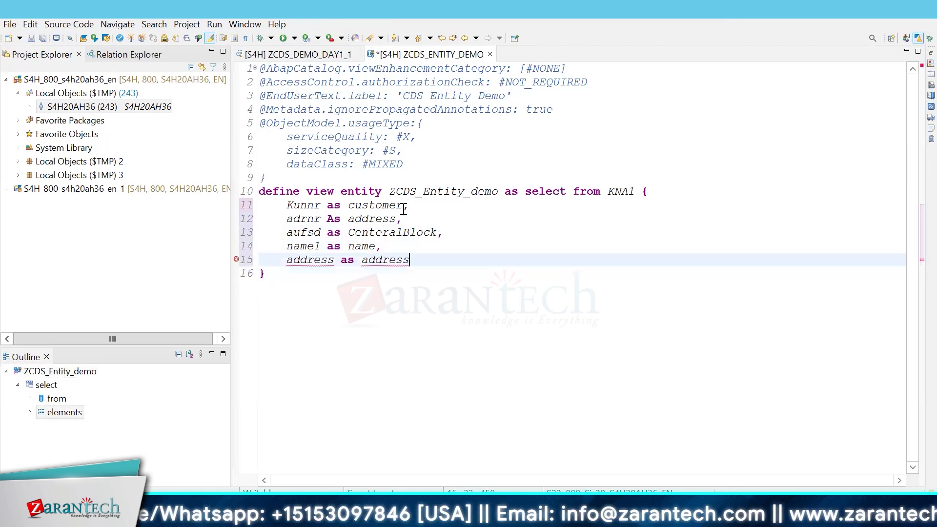
Add the last field as ort01 aliased finaladdress, correcting the wrong field name via content assist
{"action": "key", "text": "BackSpace"}
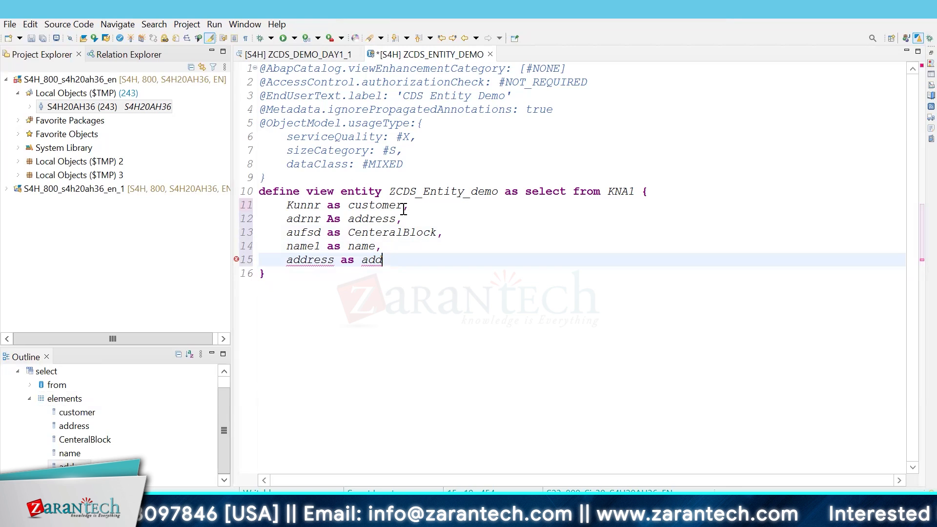
{"action": "type", "text": "final"}
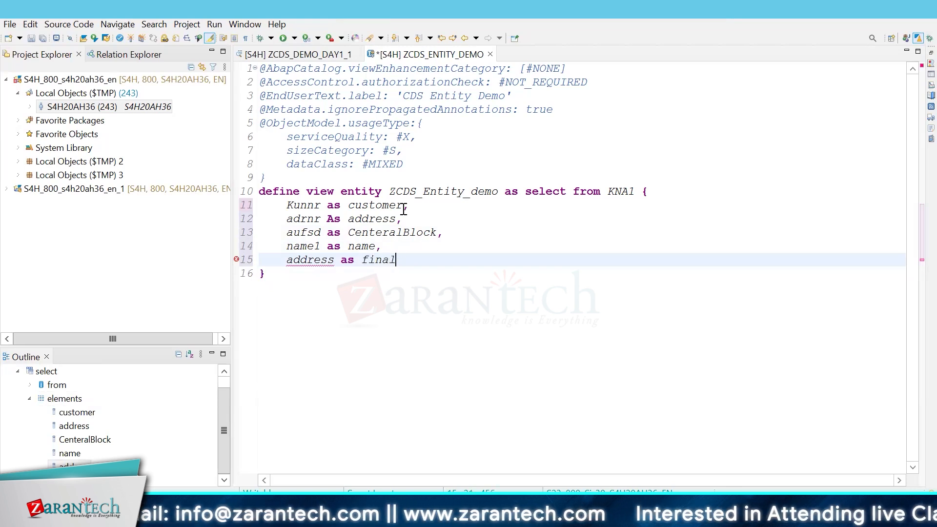
{"action": "type", "text": "addre"}
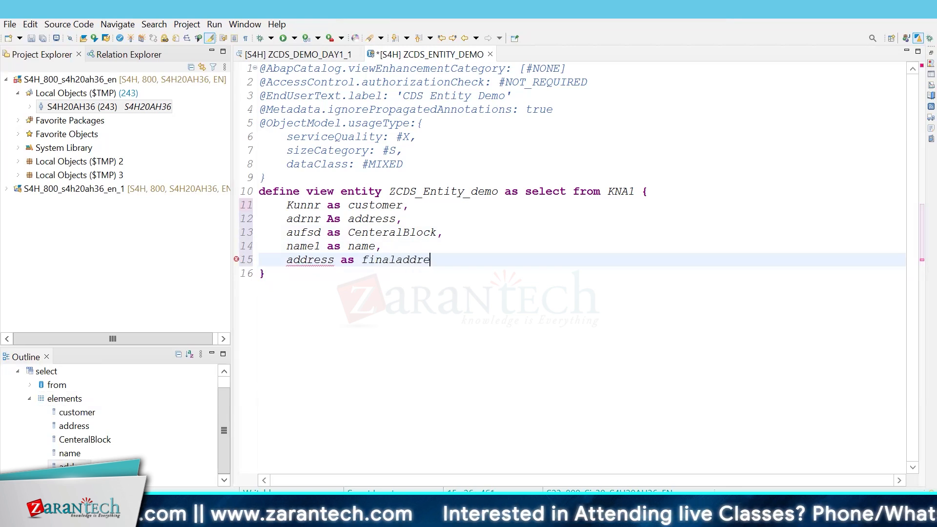
{"action": "type", "text": "ss,"}
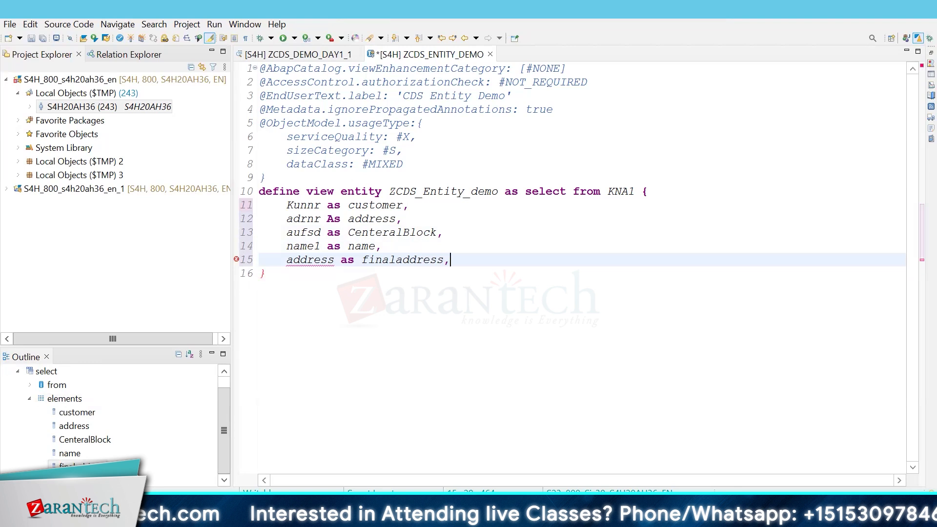
{"action": "key", "text": "BackSpace"}
{"action": "type", "text": "KEY "}
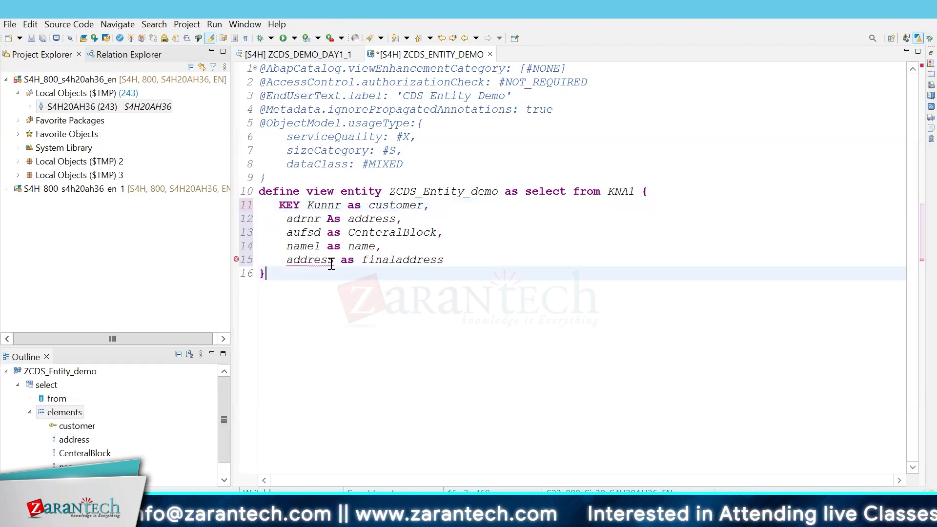
{"action": "key", "text": "BackSpace"}
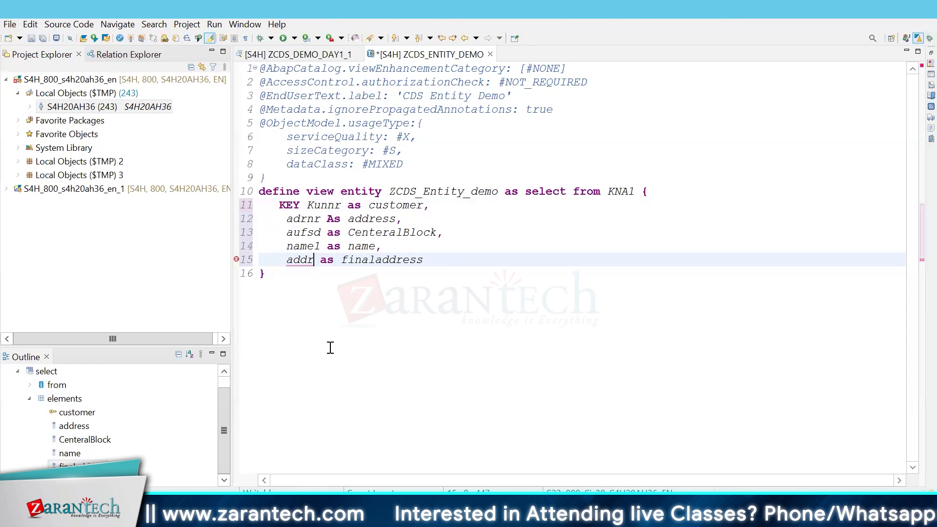
{"action": "key", "text": "BackSpace"}
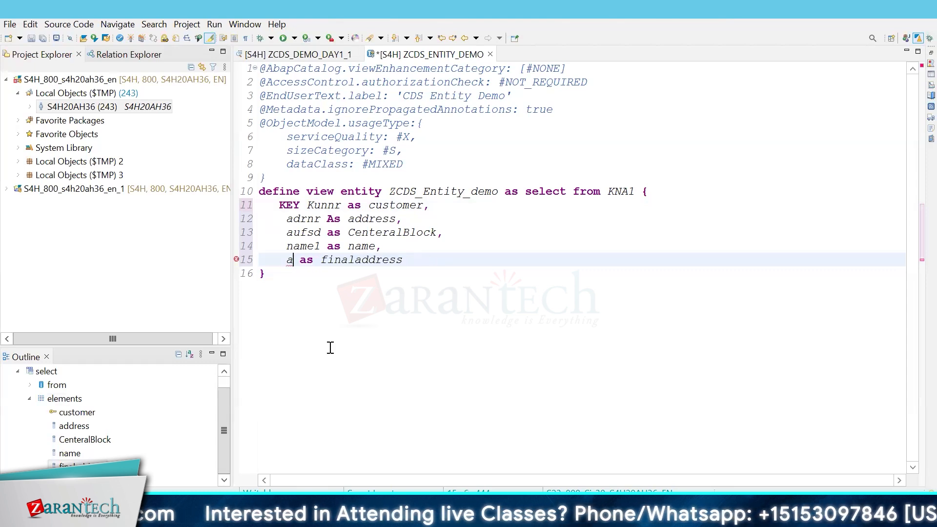
{"action": "key", "text": "BackSpace"}
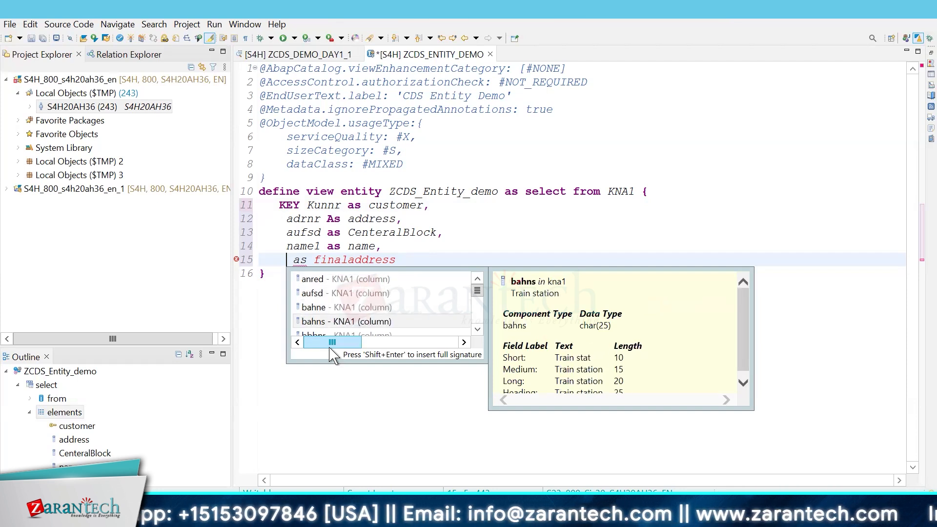
{"action": "type", "text": "Ort"}
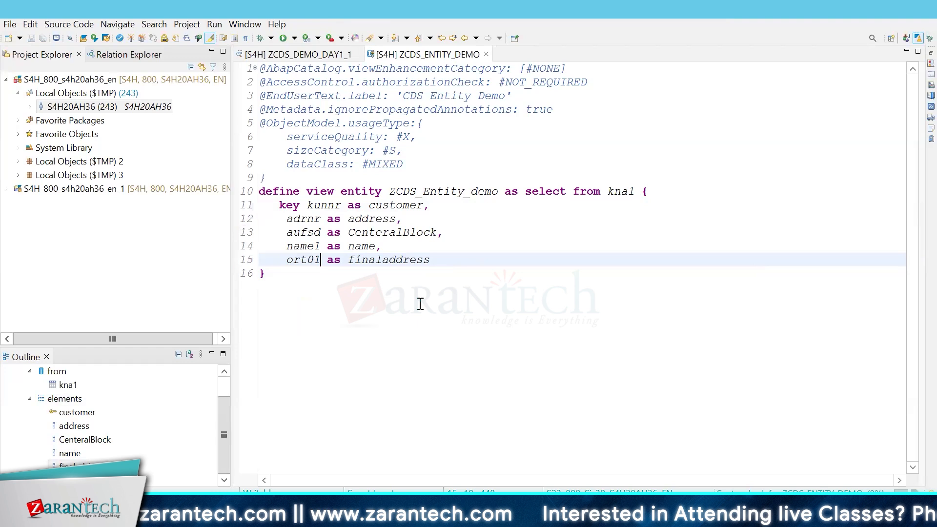
{"action": "mouse_move", "coordinate": [438, 267]}
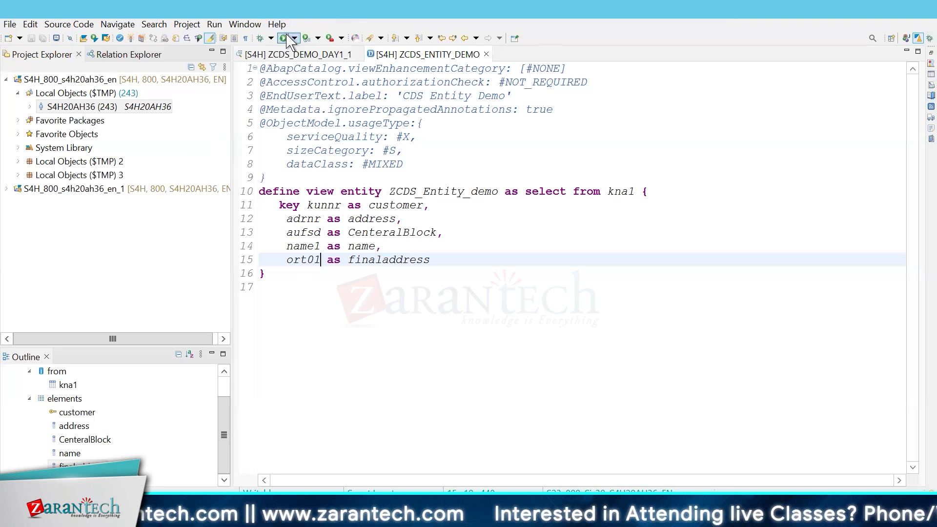
Run the view as an ABAP application to get the 100-row data preview, then return to source
{"action": "left_click", "coordinate": [286, 38]}
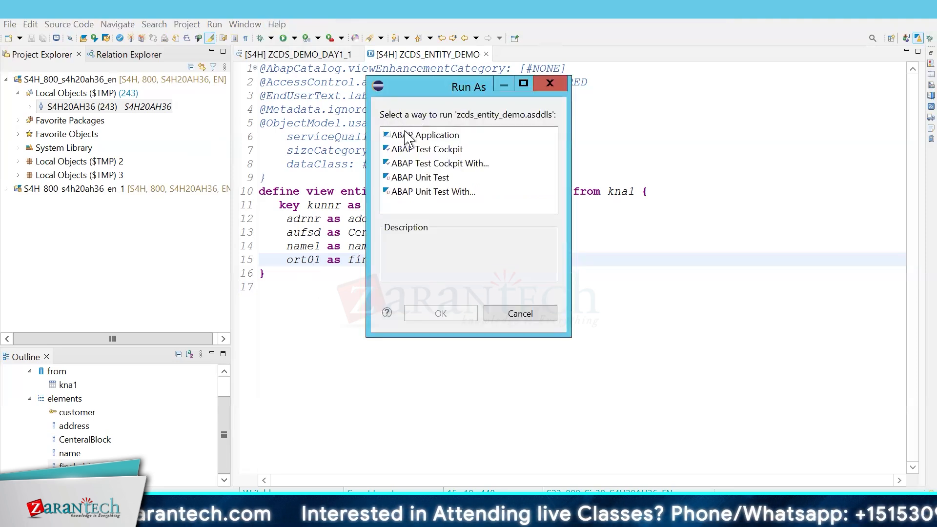
{"action": "left_click", "coordinate": [440, 313]}
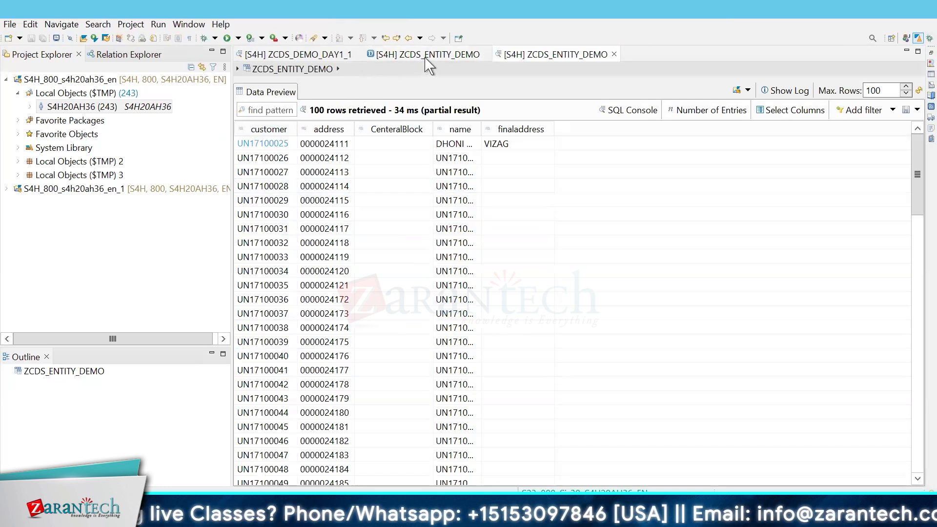
{"action": "left_click", "coordinate": [424, 54]}
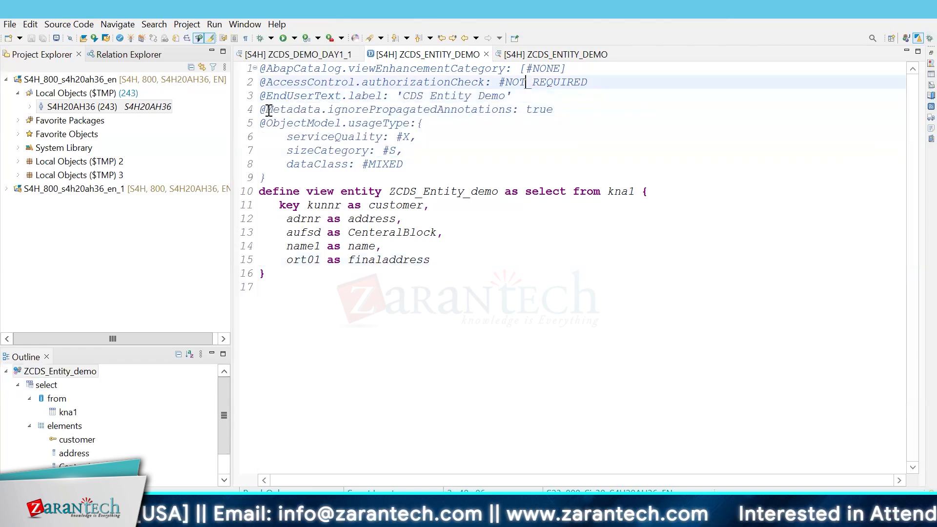
Select the entity name ZCDS_Entity_demo in the define line for copying to SAP GUI
{"action": "left_click_drag", "start_coordinate": [258, 109], "coordinate": [403, 164]}
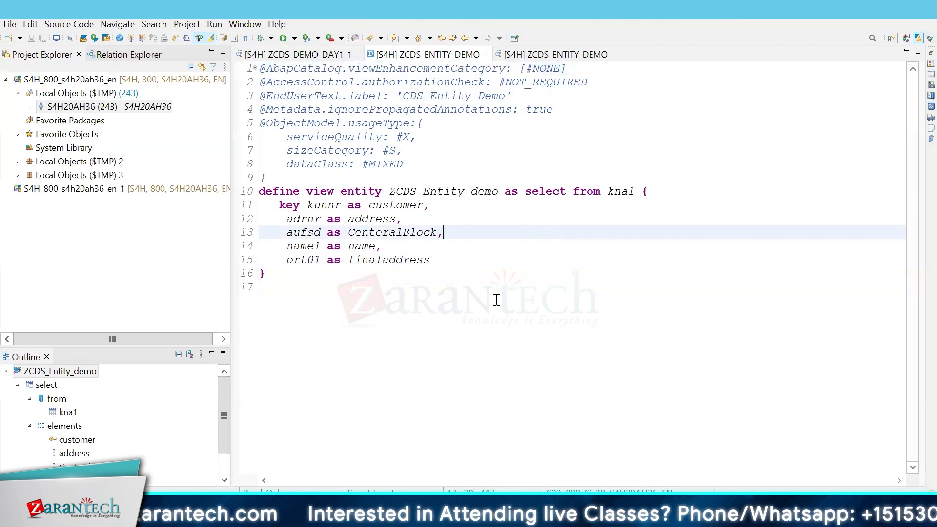
{"action": "key", "text": "ctrl+a"}
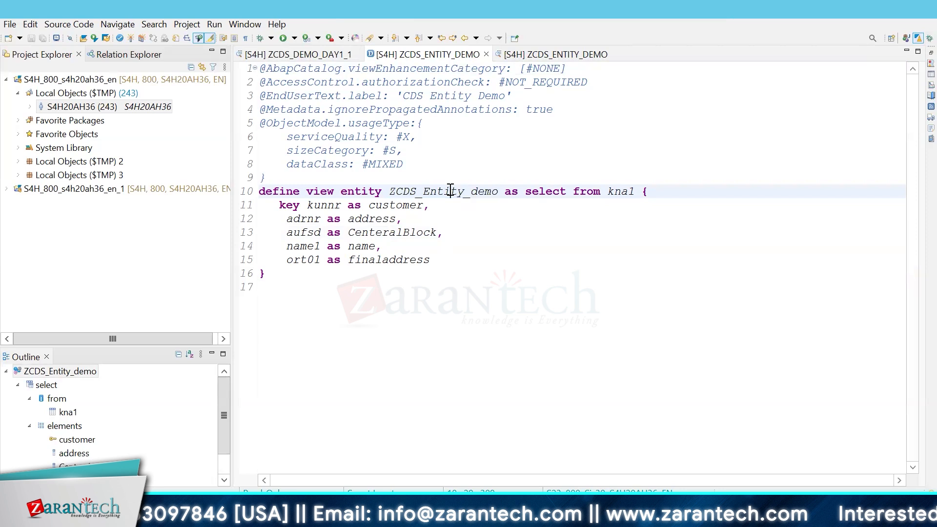
{"action": "double_click", "coordinate": [444, 191]}
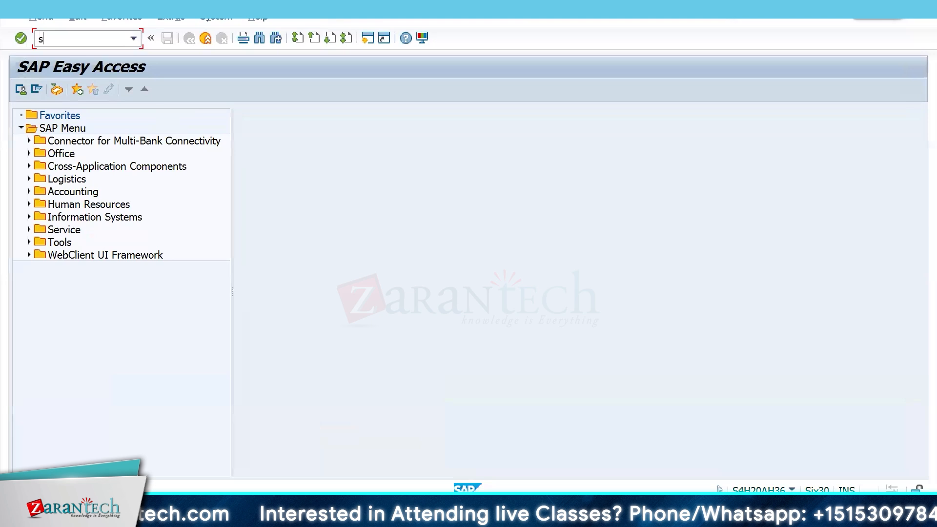
Enter the SE11 ABAP Dictionary transaction to look up ZCDS_ENTITY_DEMO
{"action": "key", "text": "Enter"}
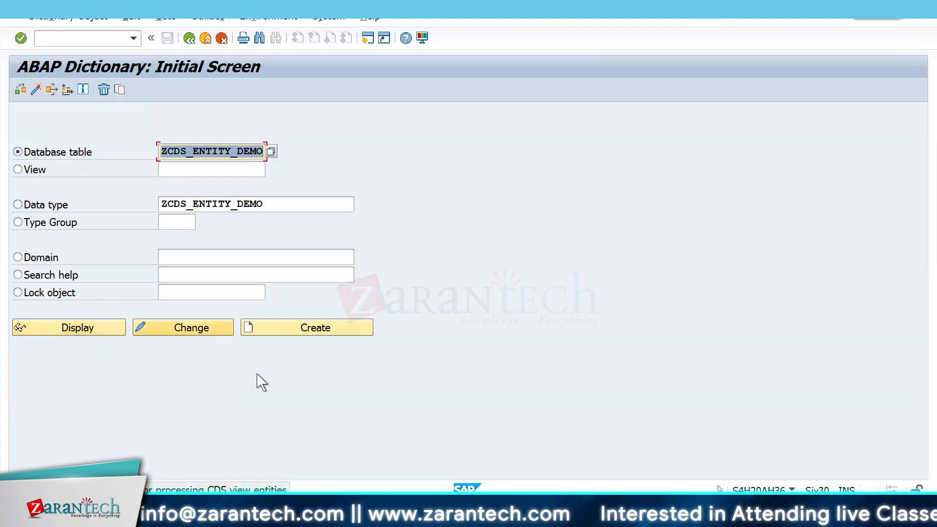
{"action": "mouse_move", "coordinate": [351, 396]}
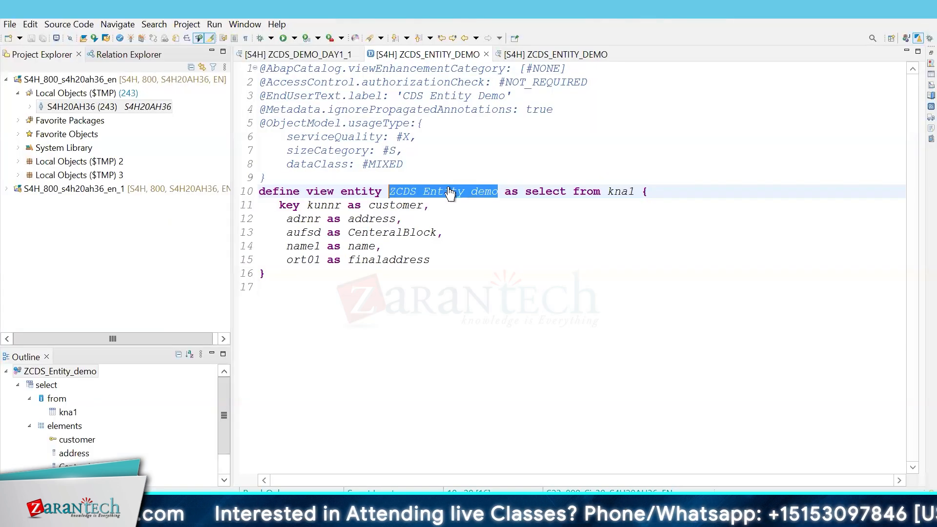
{"action": "left_click", "coordinate": [447, 191]}
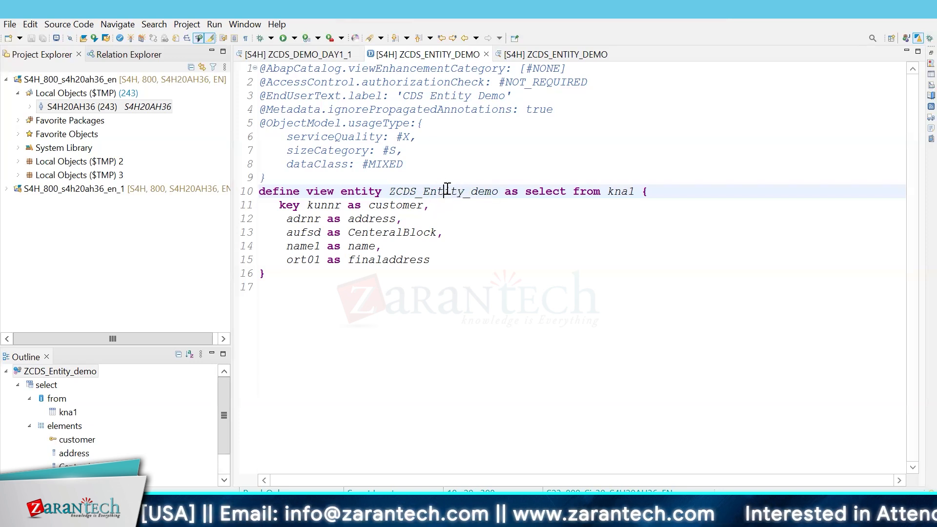
{"action": "double_click", "coordinate": [443, 192]}
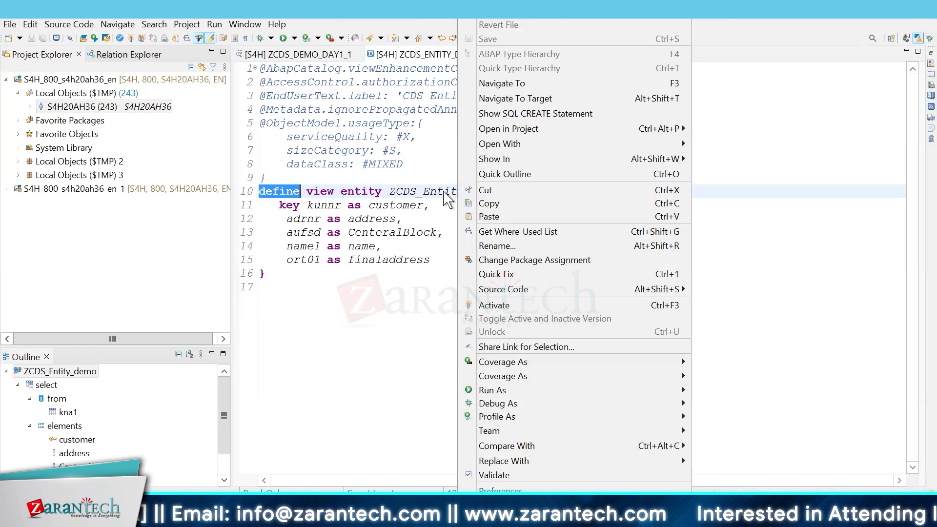
{"action": "mouse_move", "coordinate": [536, 113]}
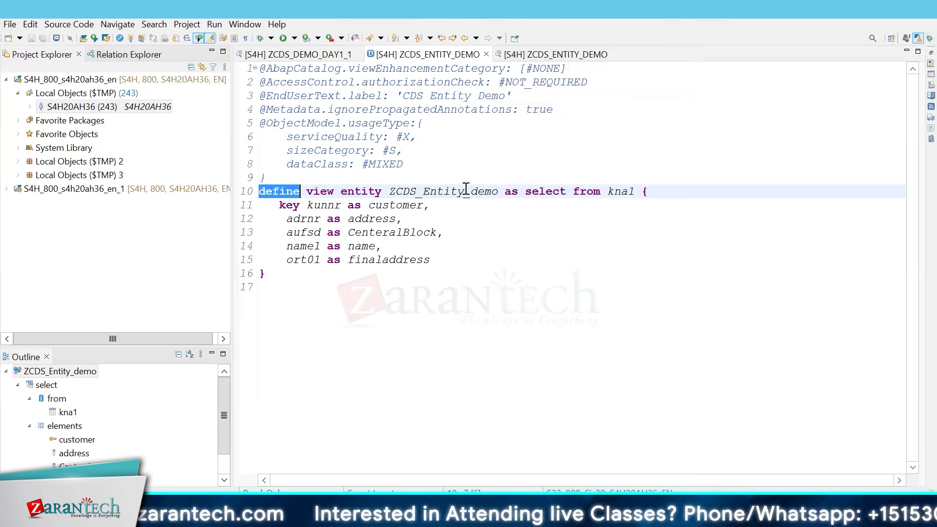
Show ZCDS_ENTITY_DEMO's activation graph via Open With from the source editor
{"action": "right_click", "coordinate": [467, 190]}
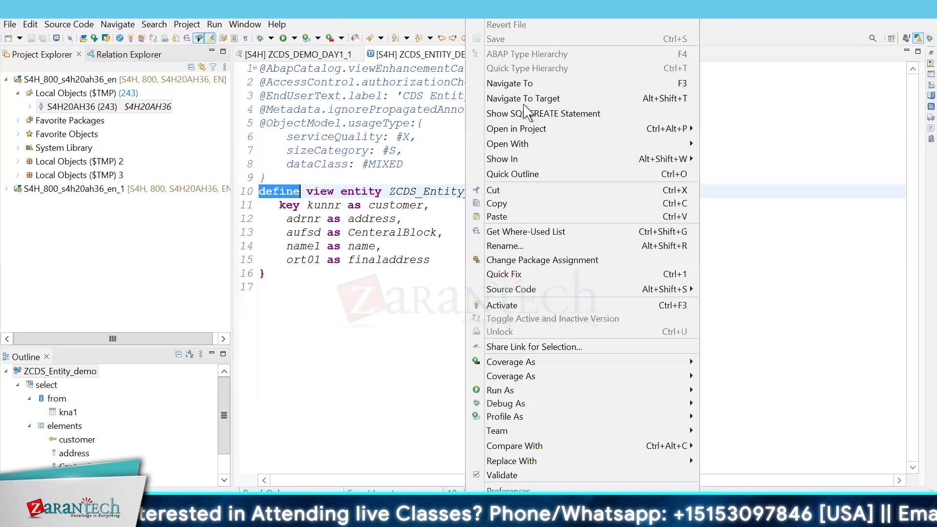
{"action": "left_click", "coordinate": [542, 113]}
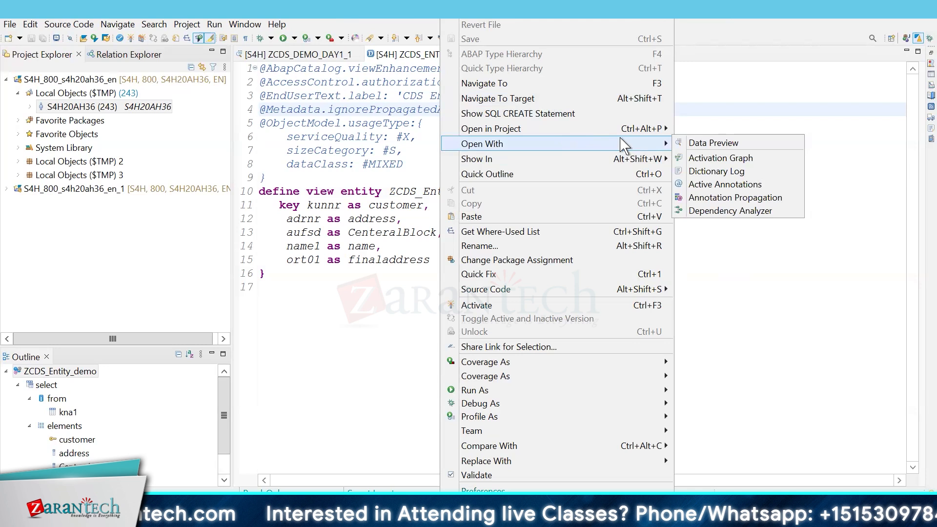
{"action": "mouse_move", "coordinate": [720, 158]}
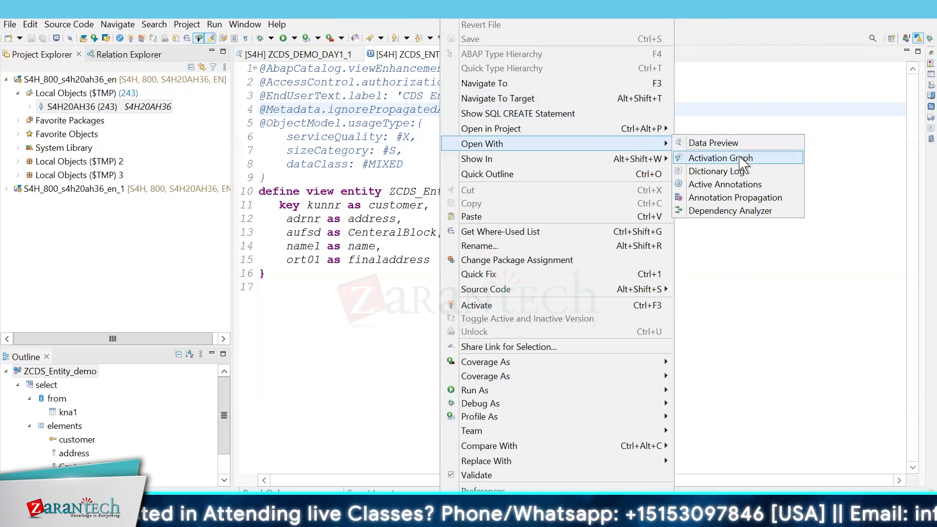
{"action": "left_click", "coordinate": [719, 157]}
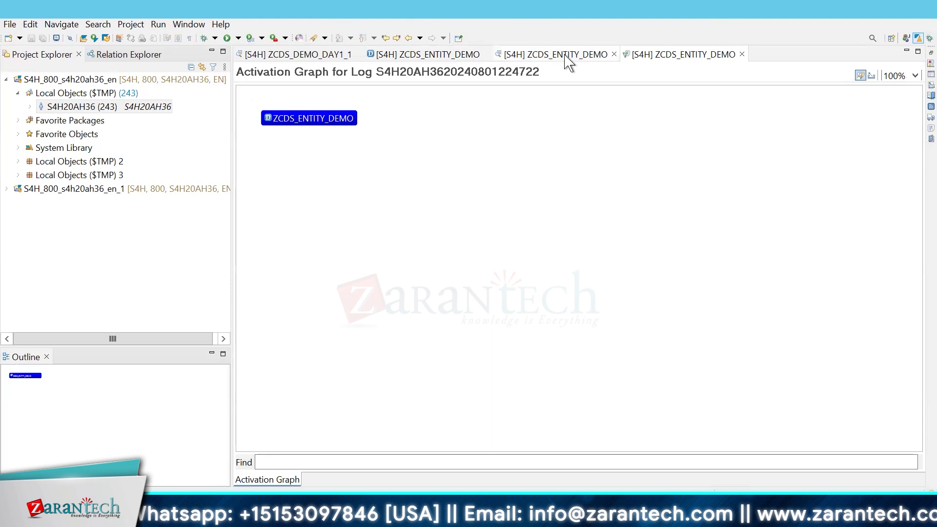
Back on the view source, show ZCDS_Entity_demo in the Relation Explorer
{"action": "left_click", "coordinate": [297, 55]}
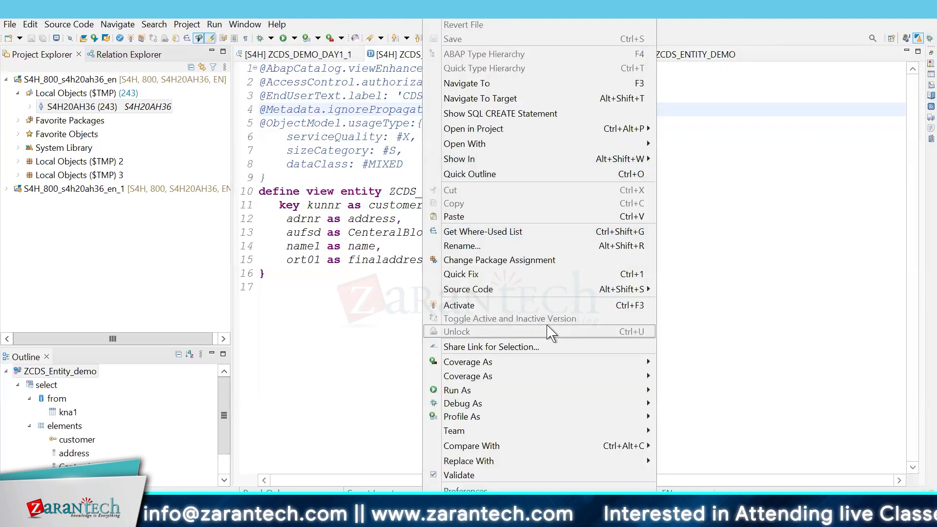
{"action": "mouse_move", "coordinate": [538, 246]}
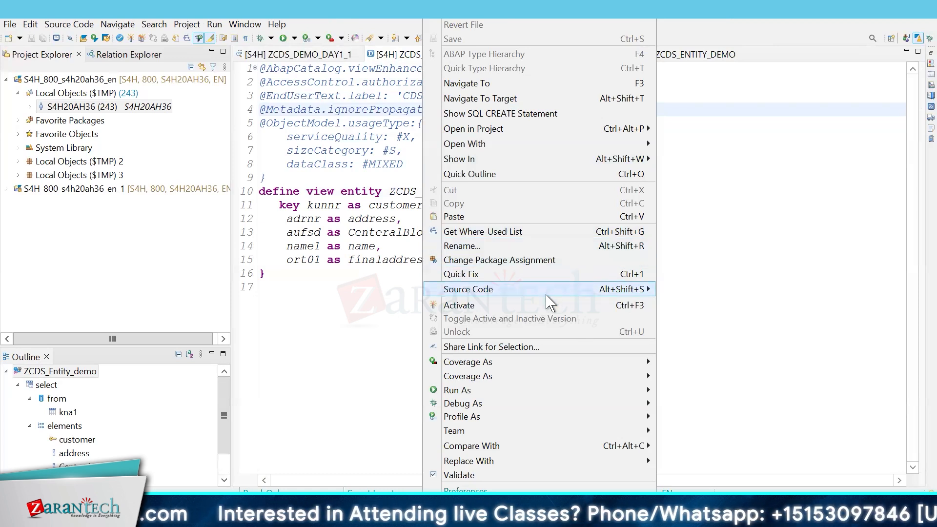
{"action": "mouse_move", "coordinate": [519, 174]}
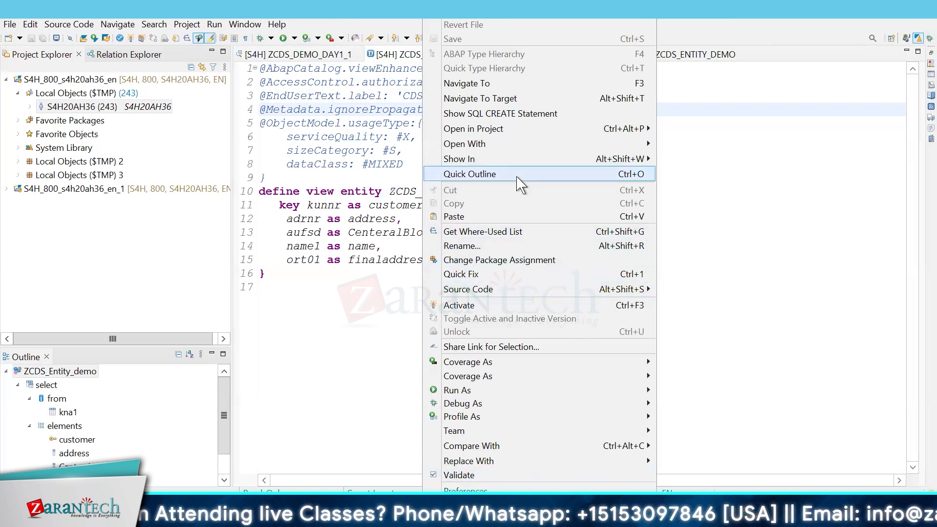
{"action": "mouse_move", "coordinate": [458, 158]}
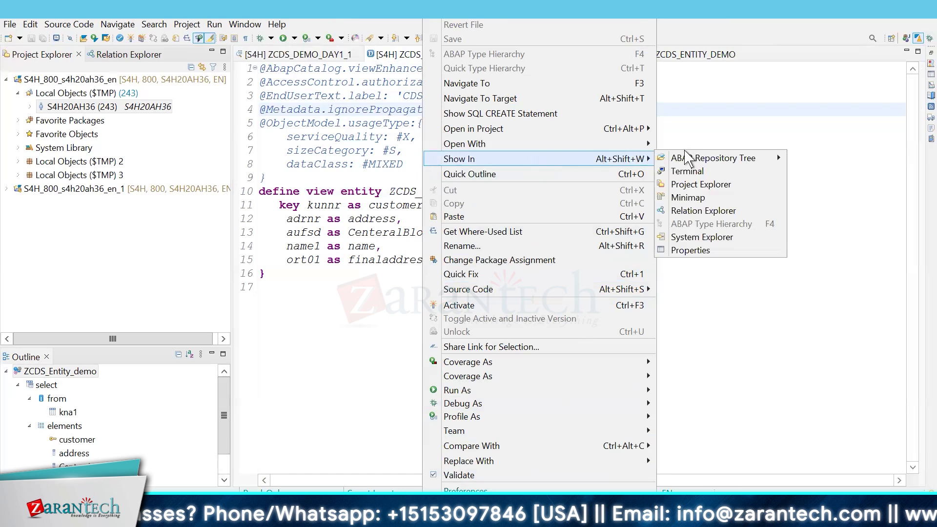
{"action": "mouse_move", "coordinate": [712, 158]}
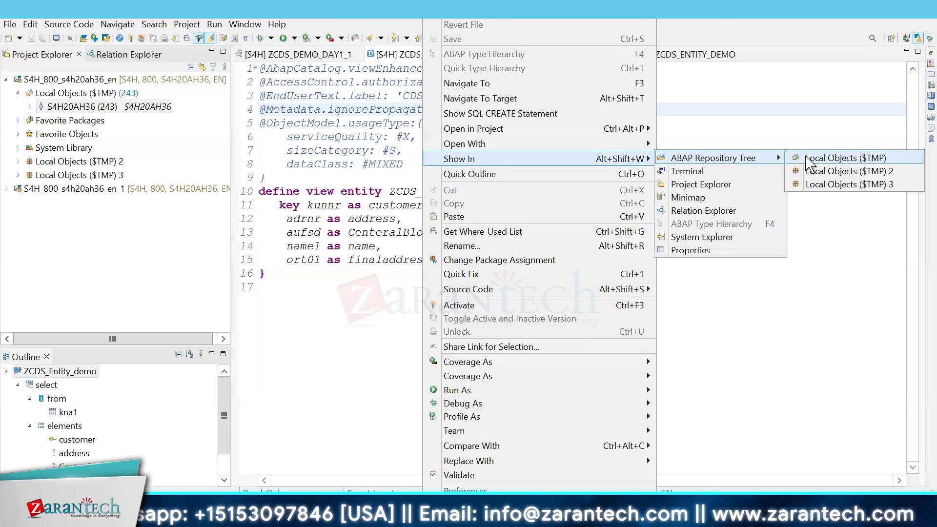
{"action": "mouse_move", "coordinate": [842, 171]}
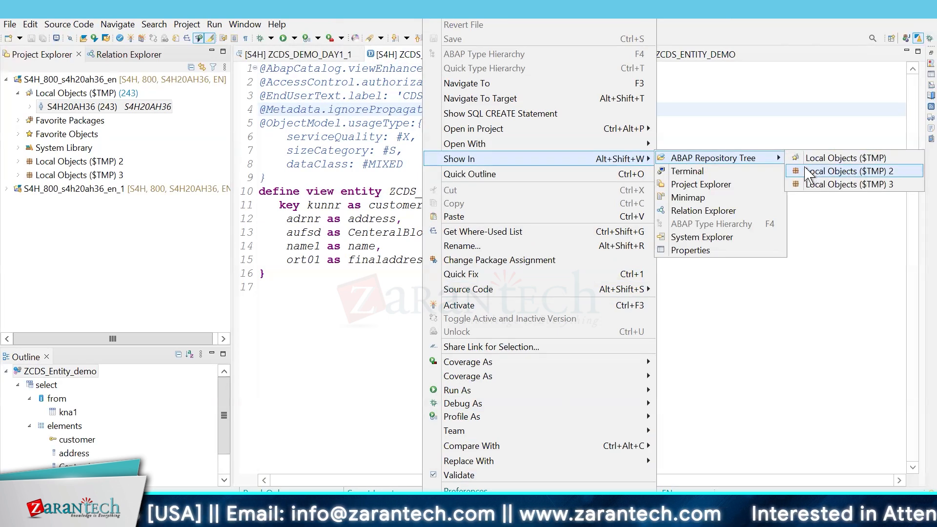
{"action": "mouse_move", "coordinate": [702, 210]}
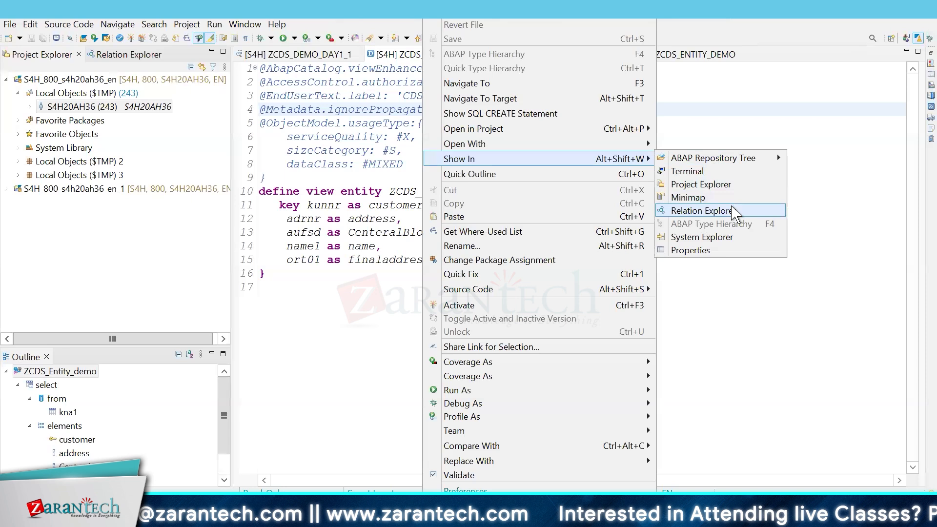
{"action": "left_click", "coordinate": [699, 211]}
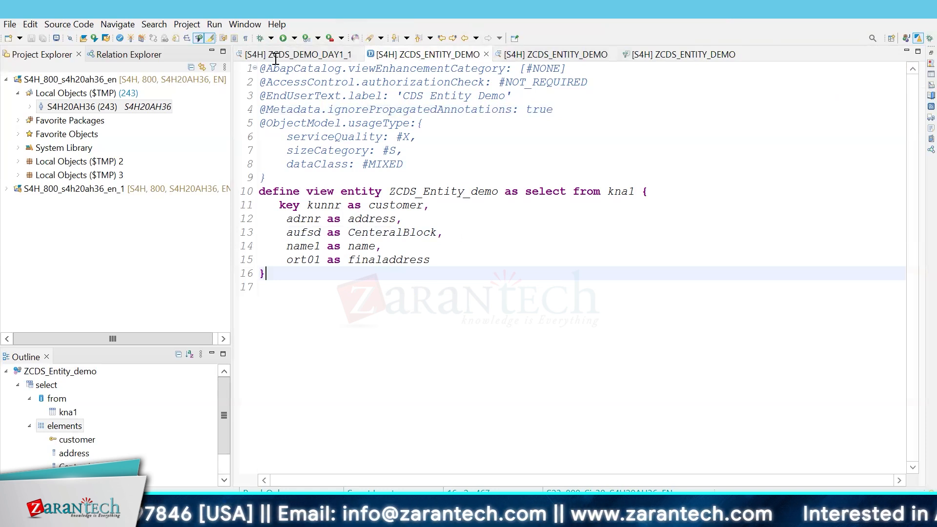
{"action": "mouse_move", "coordinate": [177, 42]}
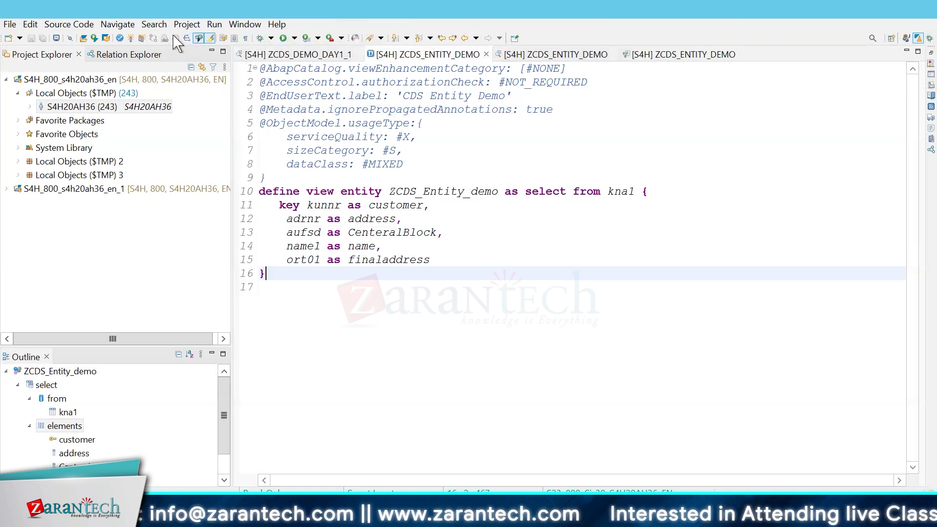